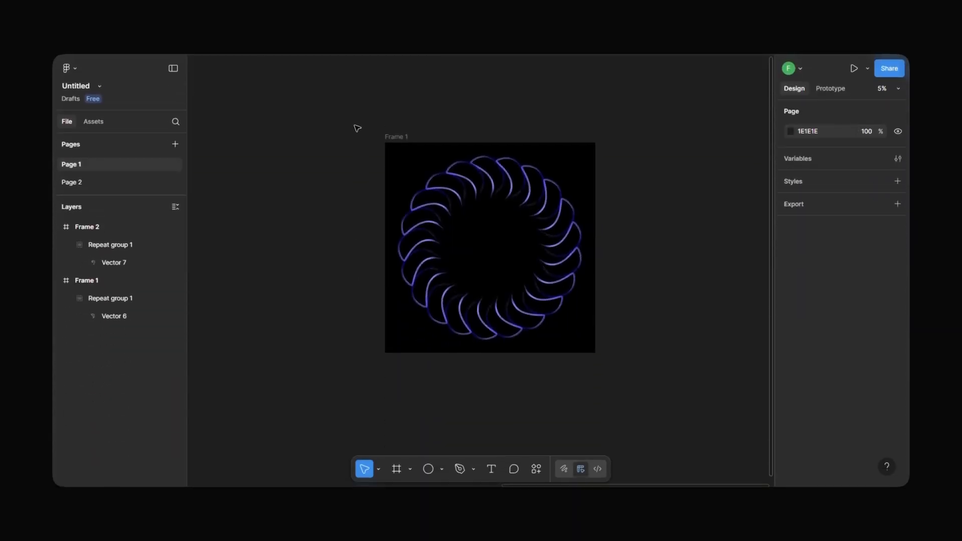
mouse_move(304, 265)
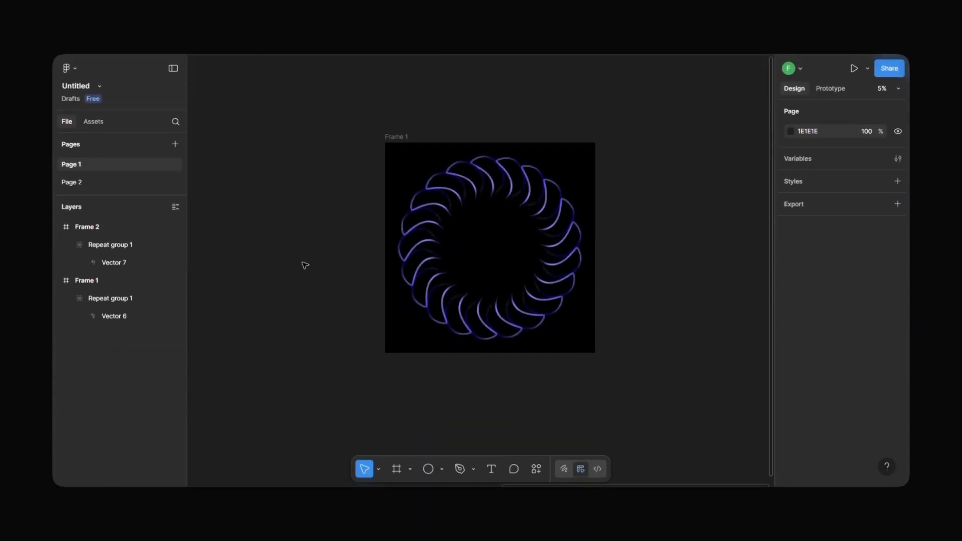
mouse_move(327, 348)
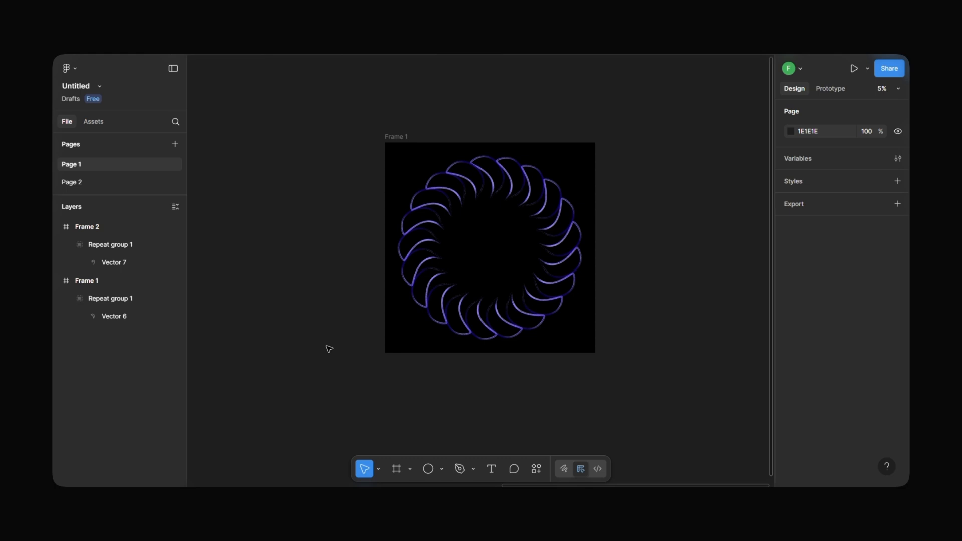
mouse_move(374, 368)
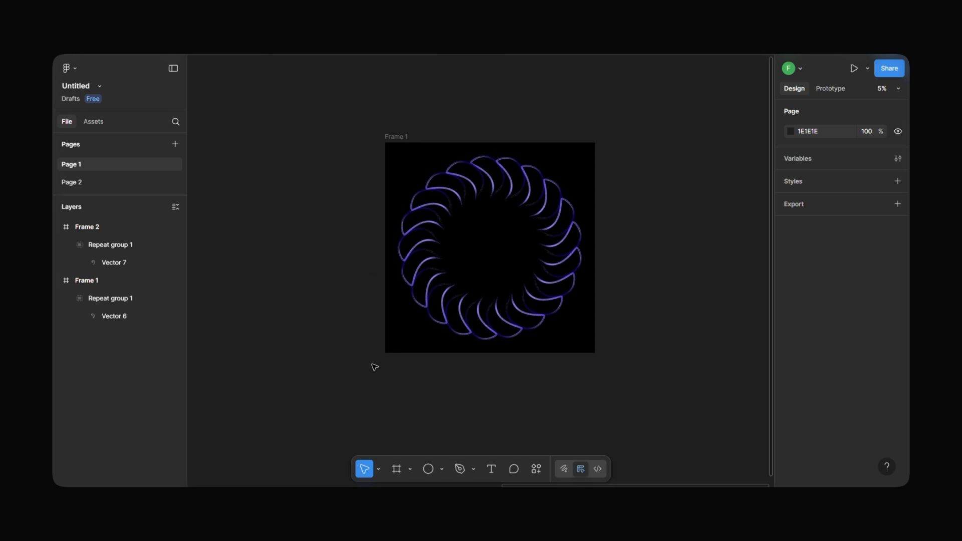
mouse_move(565, 384)
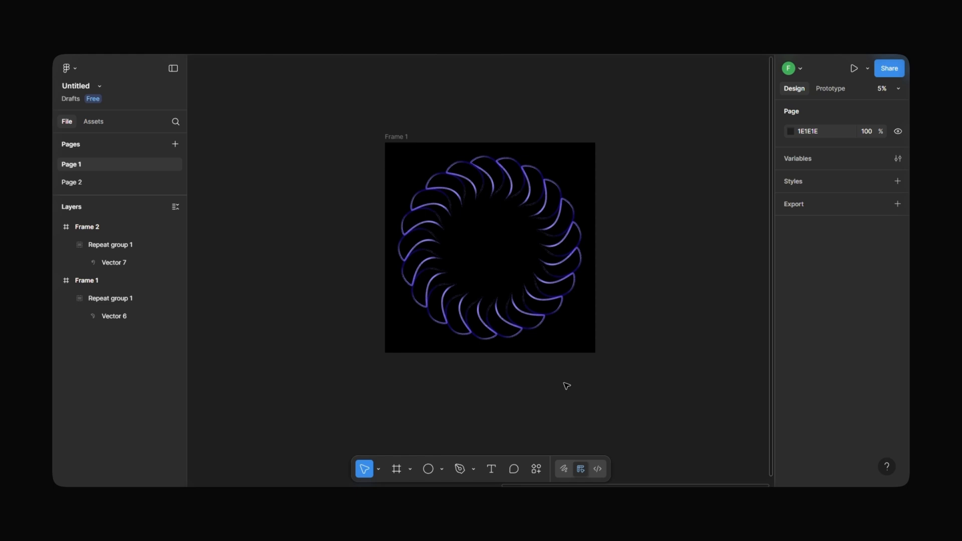
mouse_move(568, 411)
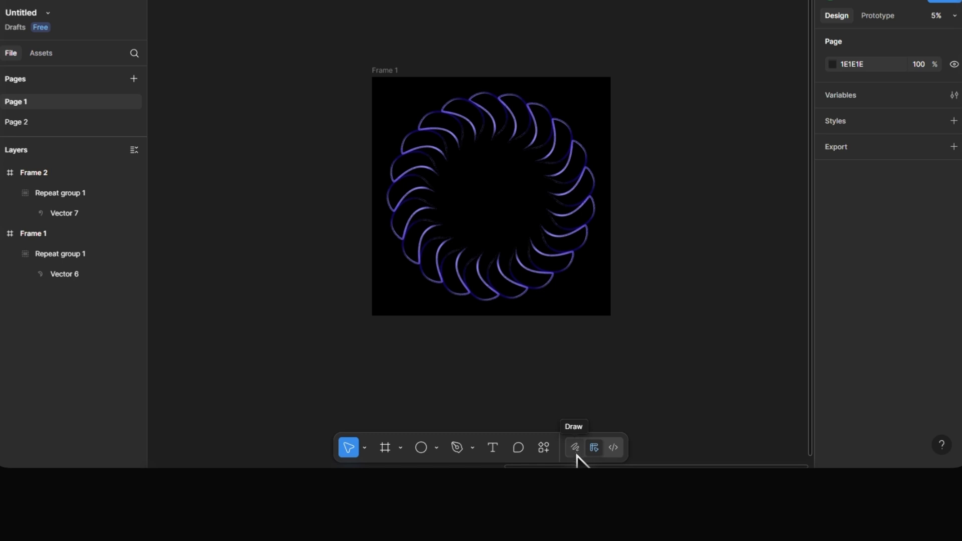
mouse_move(577, 454)
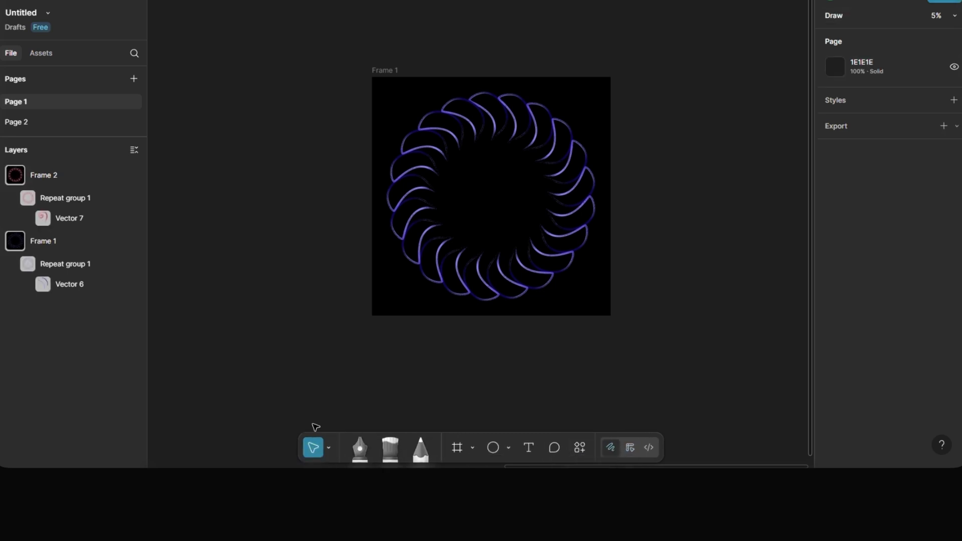
mouse_move(427, 402)
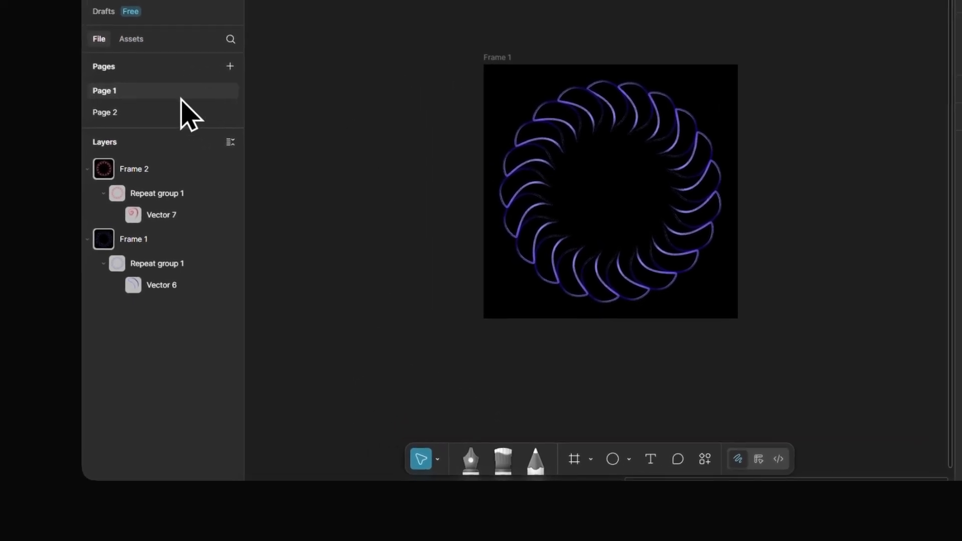
mouse_move(150, 217)
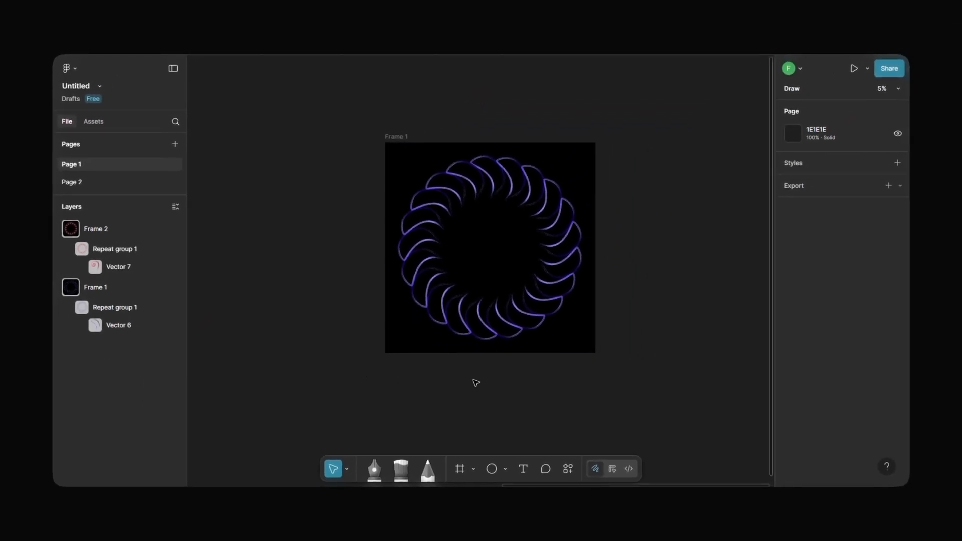
Select the frame holding the swirl pattern while in Draw mode
left_click(95, 287)
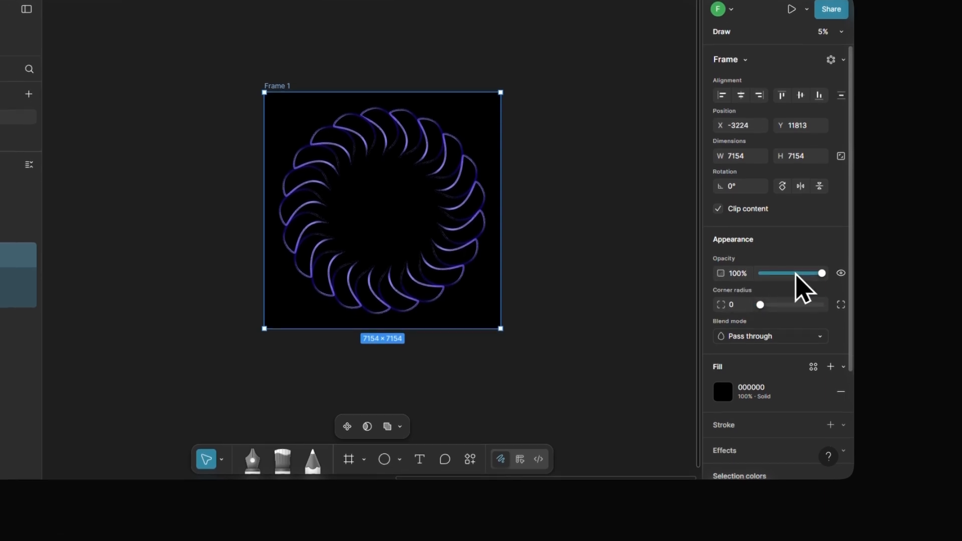
mouse_move(779, 282)
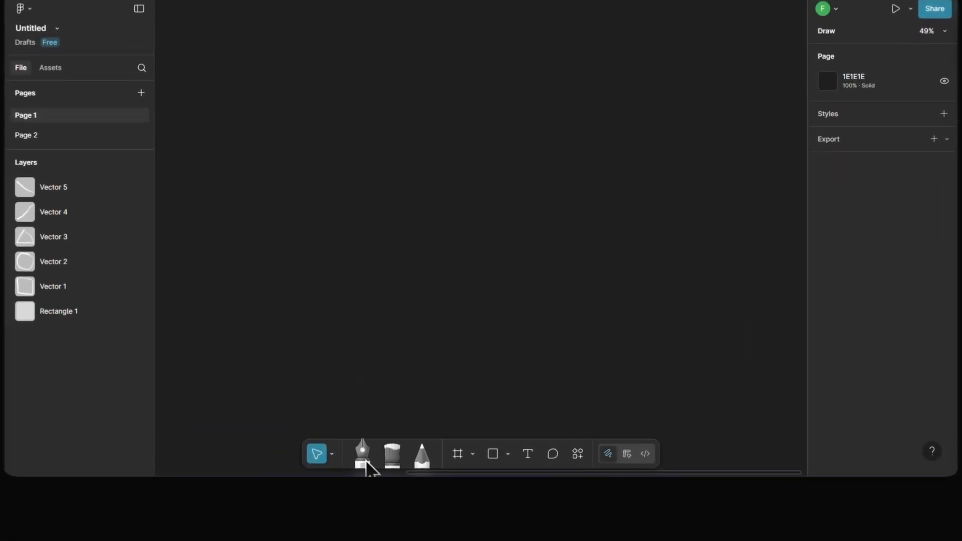
Choose the Pen with a pinkish-red stroke at weight 23 for the rectangle outline
left_click(361, 453)
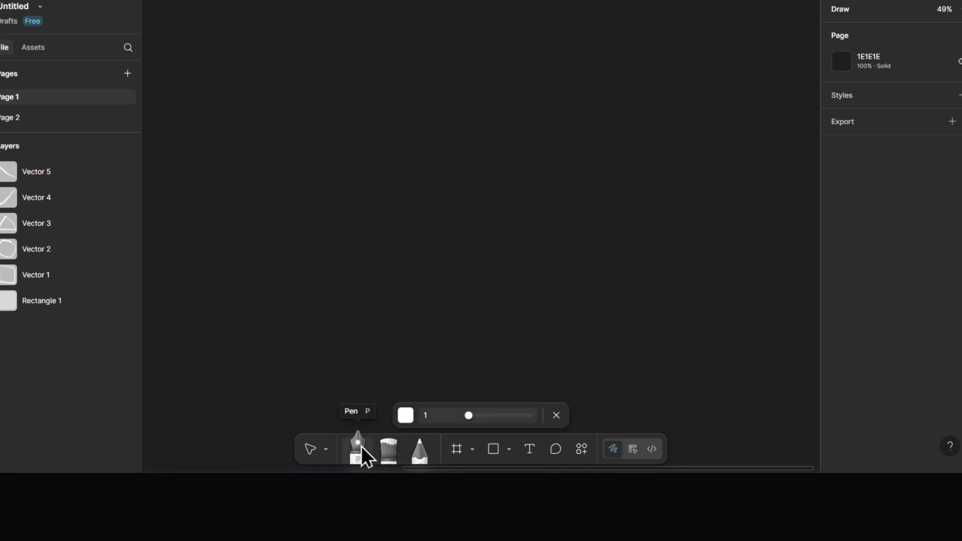
mouse_move(406, 422)
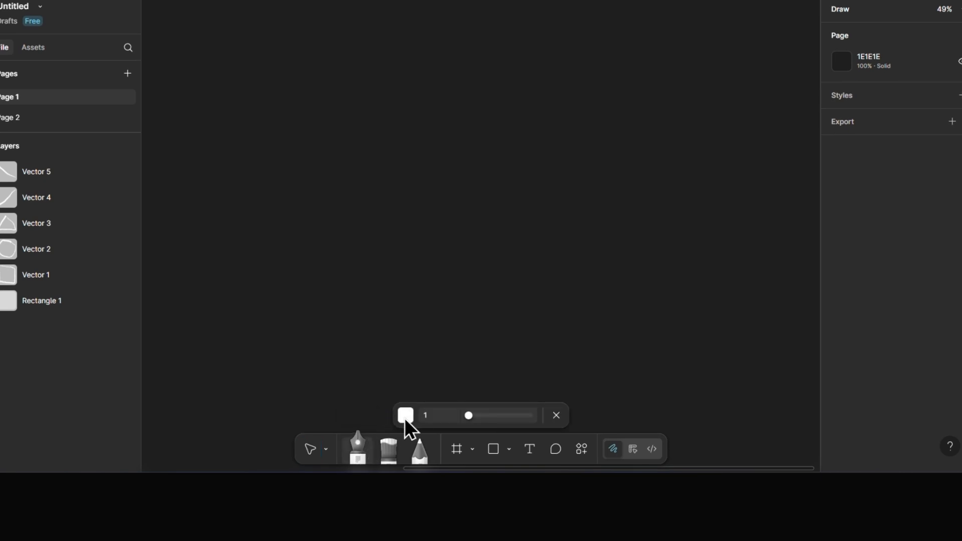
left_click(403, 414)
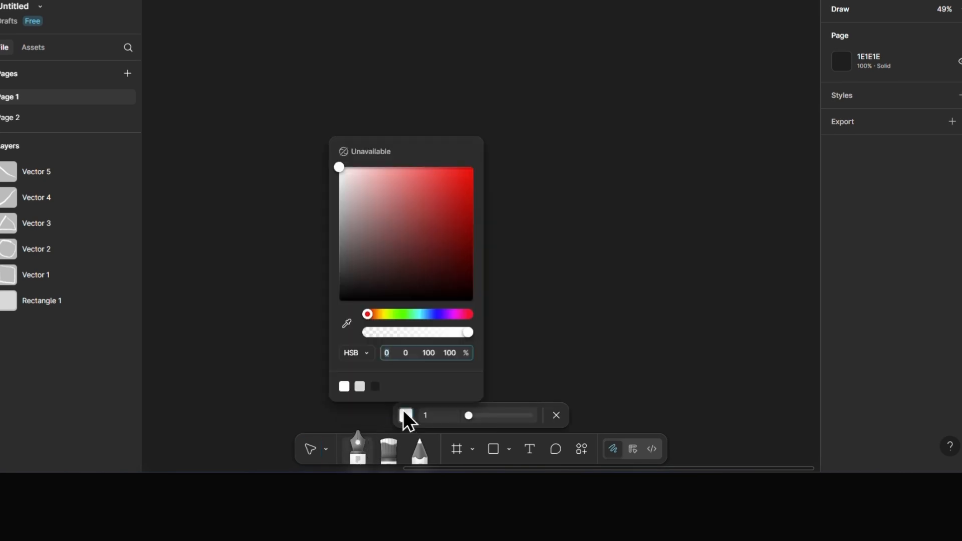
left_click(410, 246)
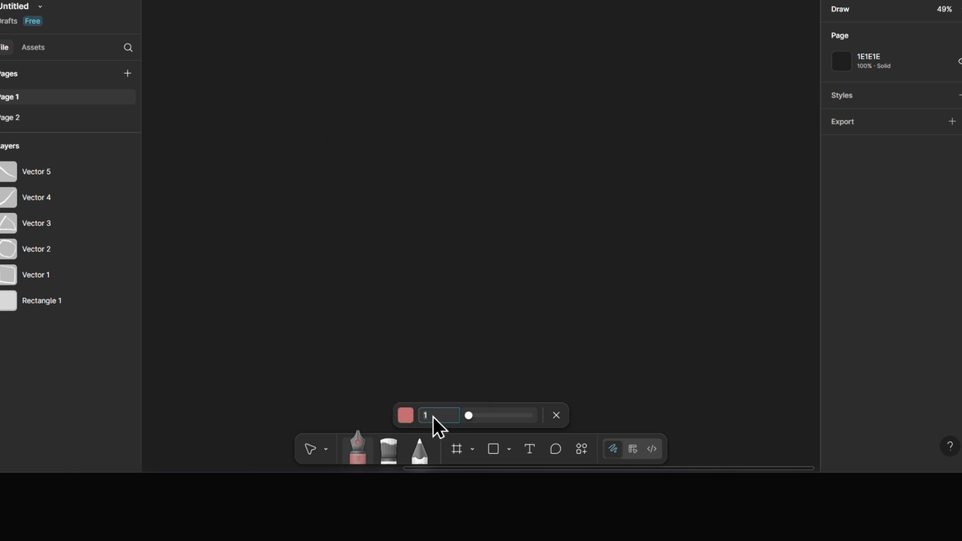
type("23")
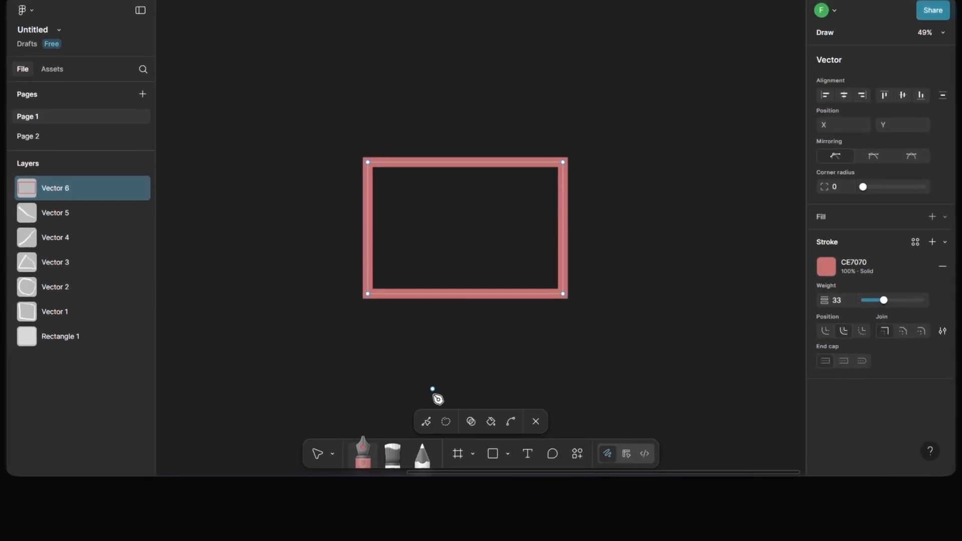
Pick the rectangle's bottom-left corner point and switch to freehand point selection
left_click(424, 421)
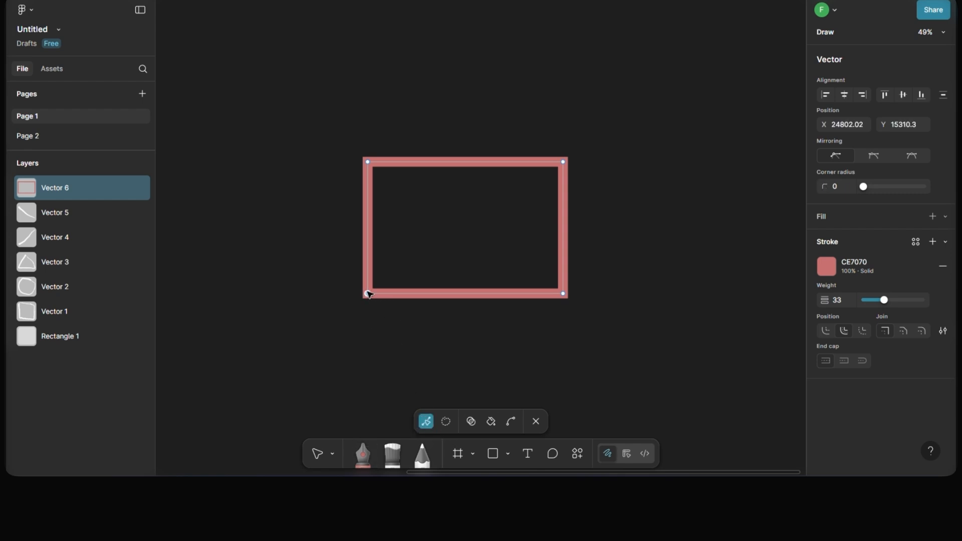
left_click(445, 421)
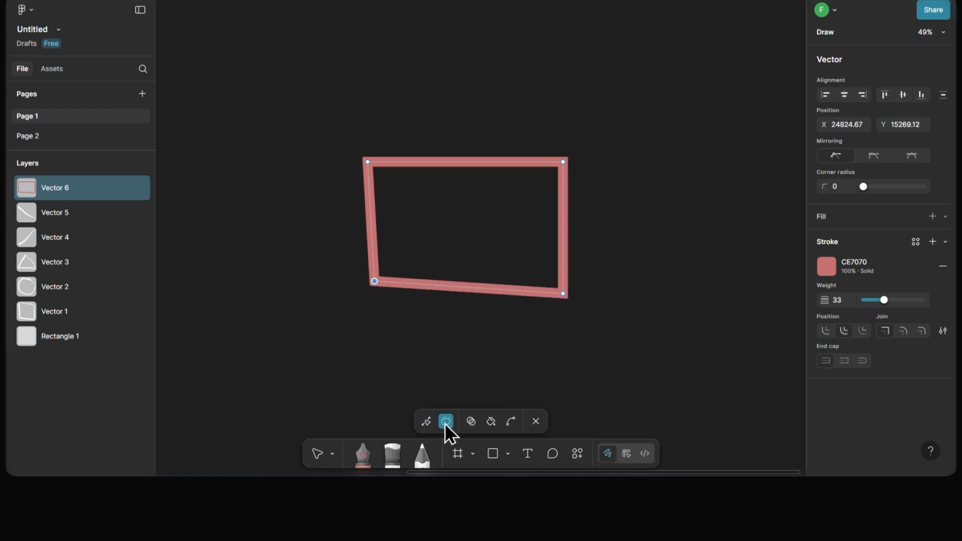
mouse_move(548, 358)
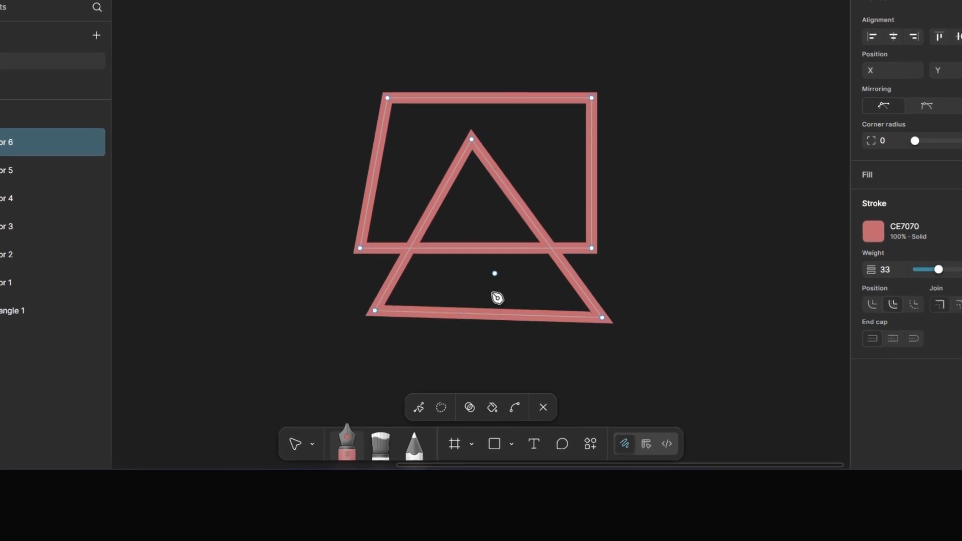
Switch to picking enclosed regions of the vector to remove the rectangle area
left_click(469, 407)
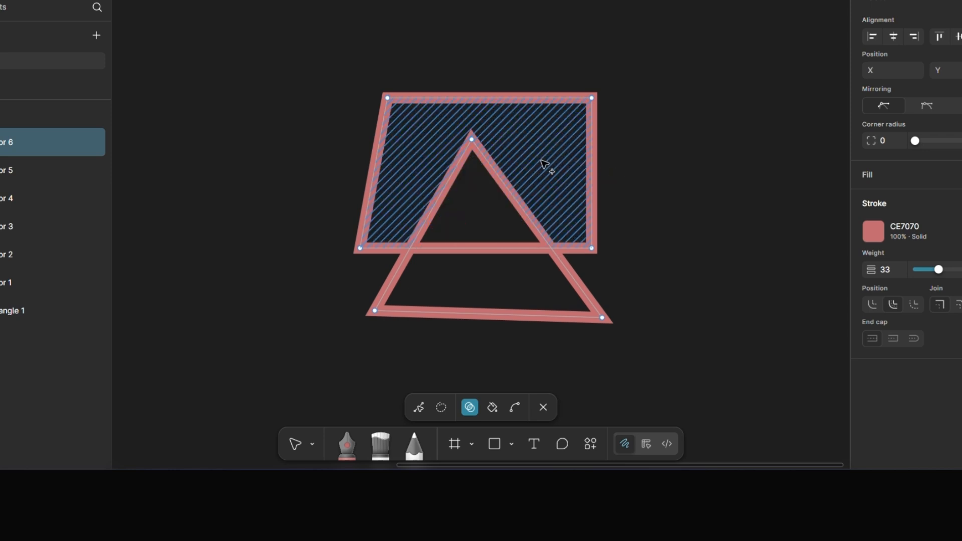
mouse_move(545, 144)
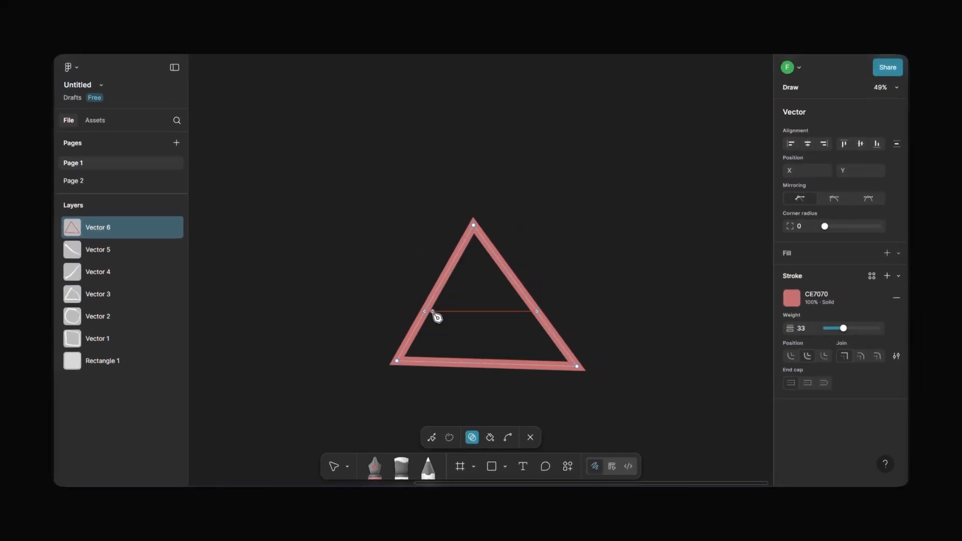
left_click(401, 466)
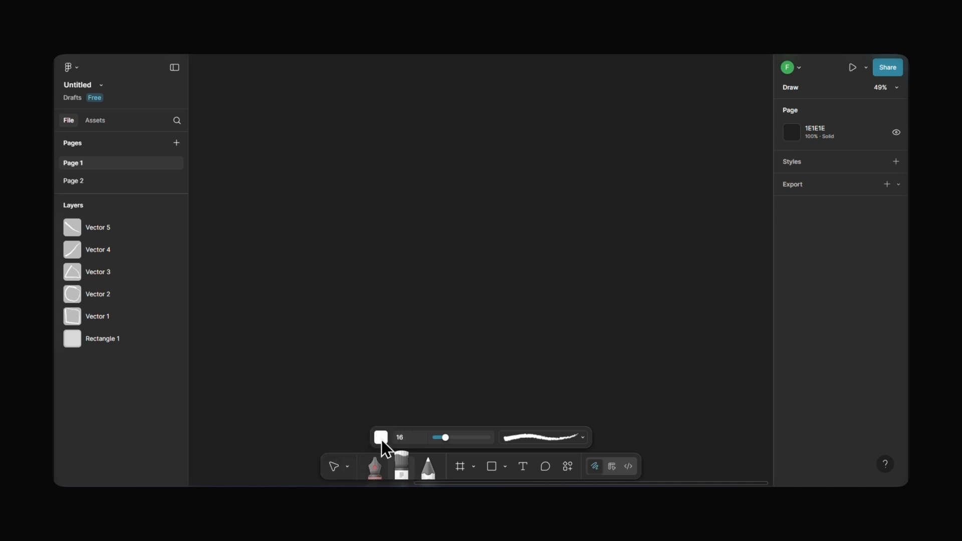
left_click(381, 437)
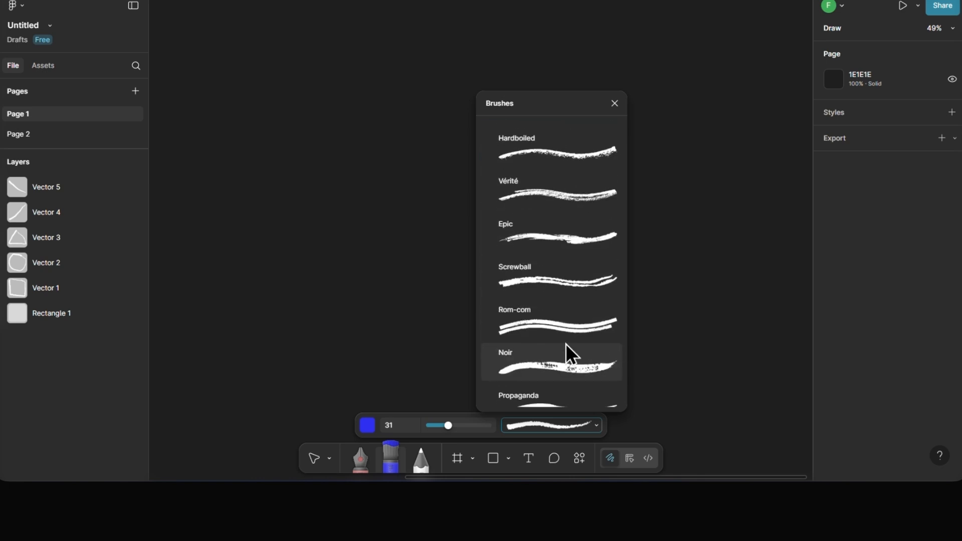
scroll("down", 3)
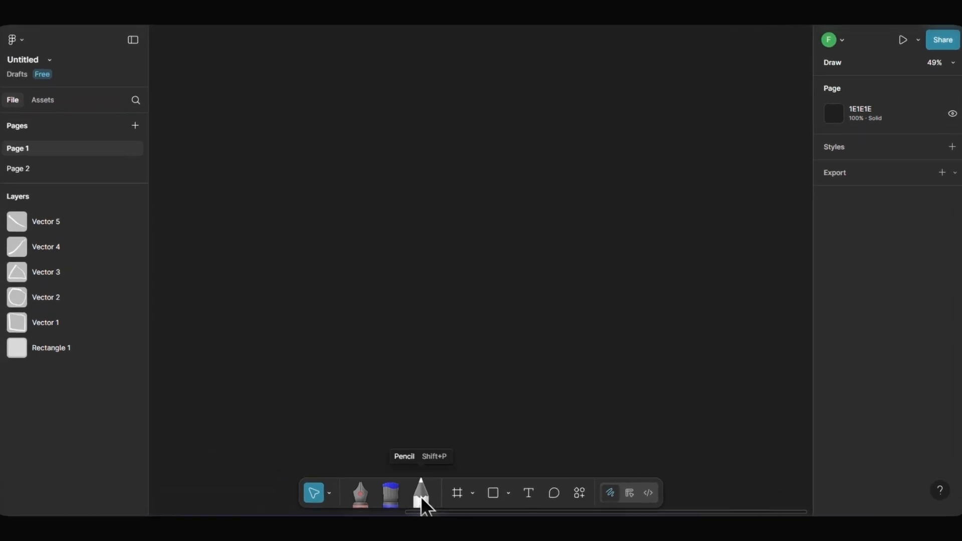
Sketch a freehand tick and the letters ABC with a red Pencil
left_click(421, 492)
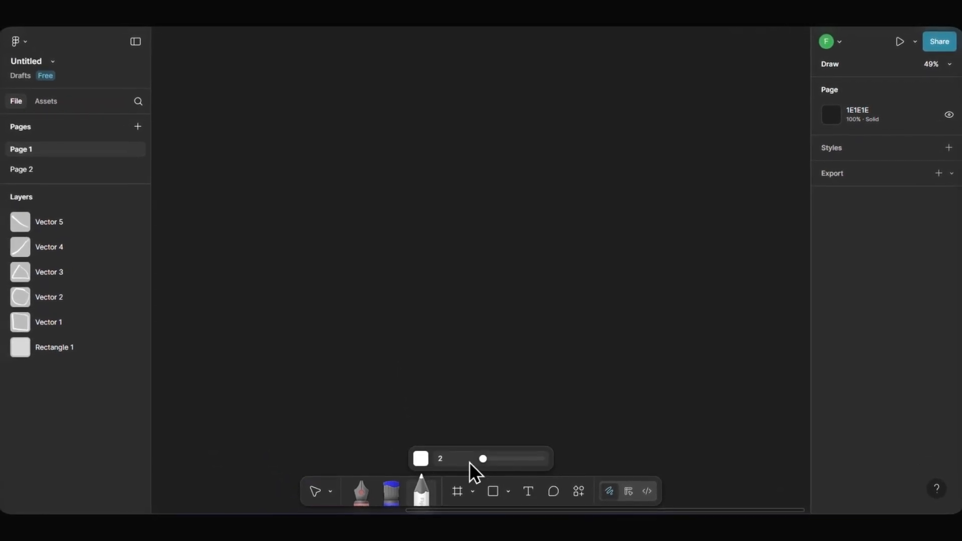
left_click(420, 459)
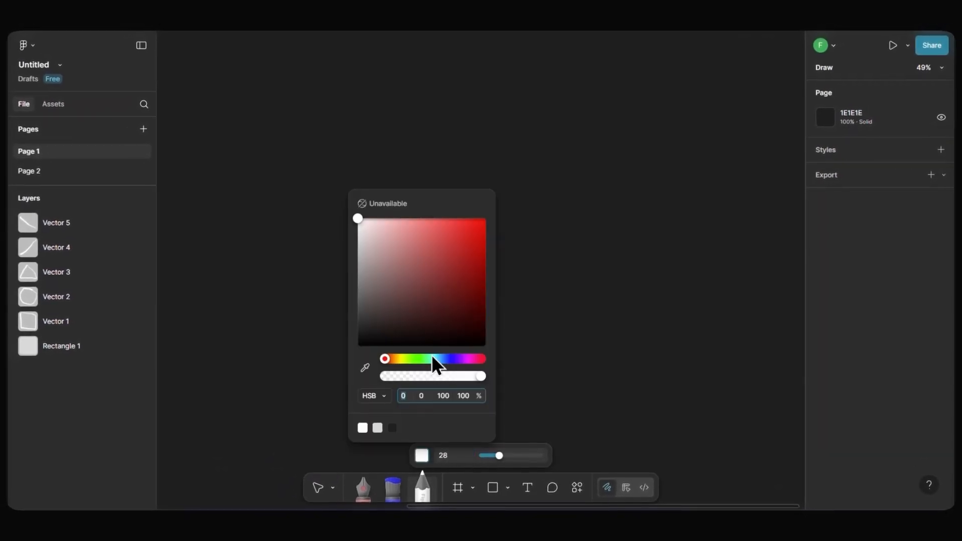
left_click(454, 251)
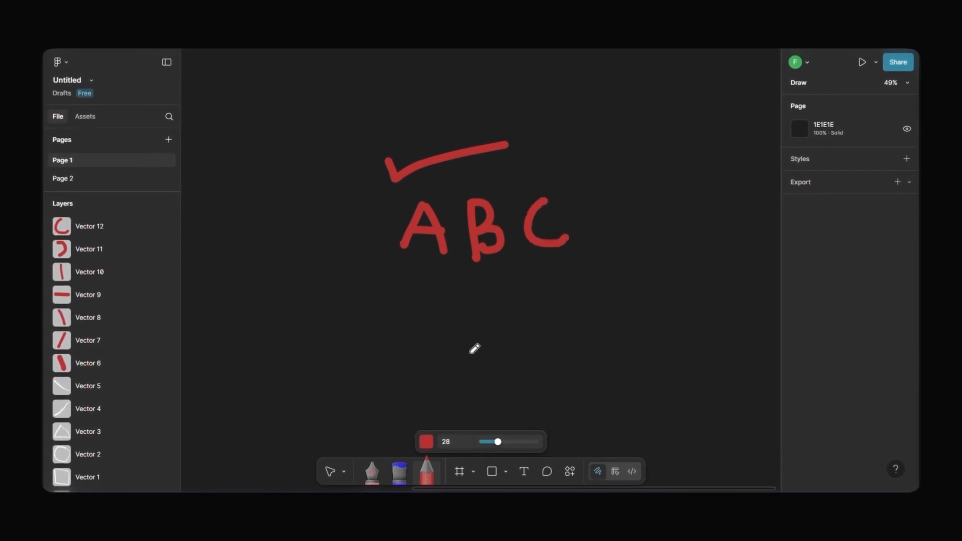
left_click(331, 471)
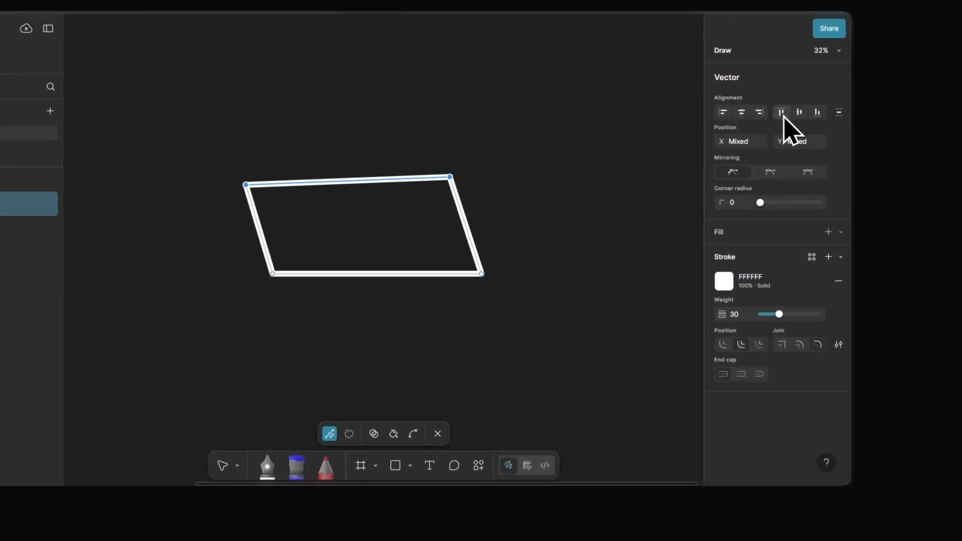
Align the top points, mirror the bottom-corner handles, bend the top edge into a wave, stroke 49
left_click(722, 111)
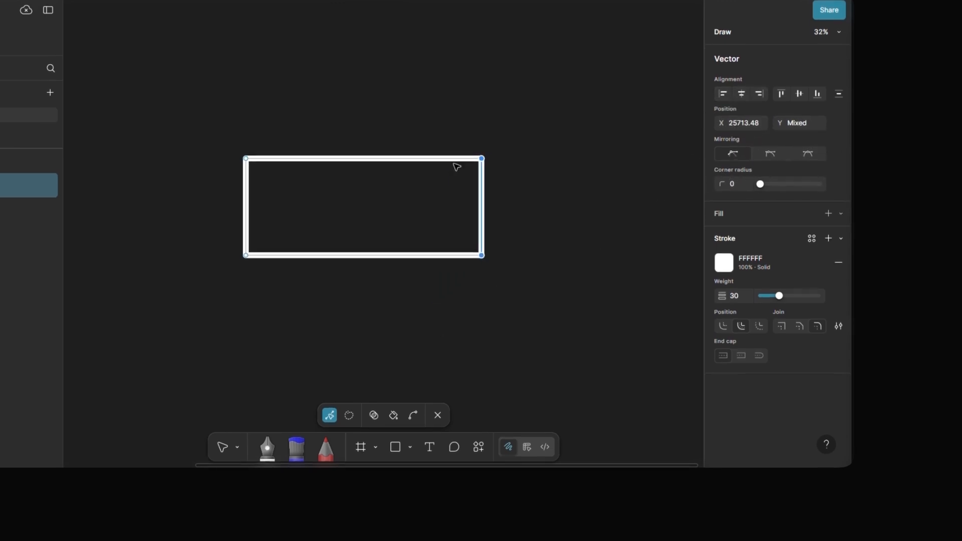
left_click(769, 153)
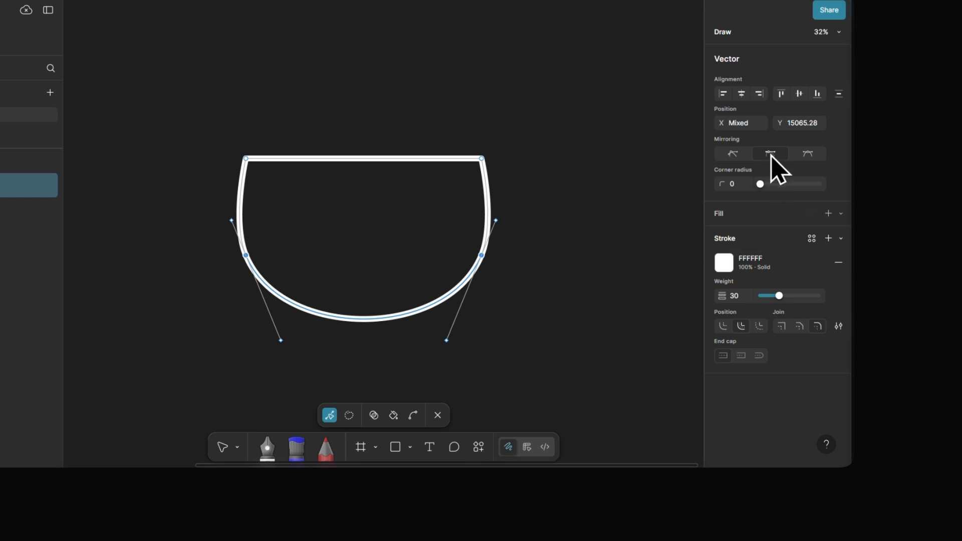
mouse_move(190, 127)
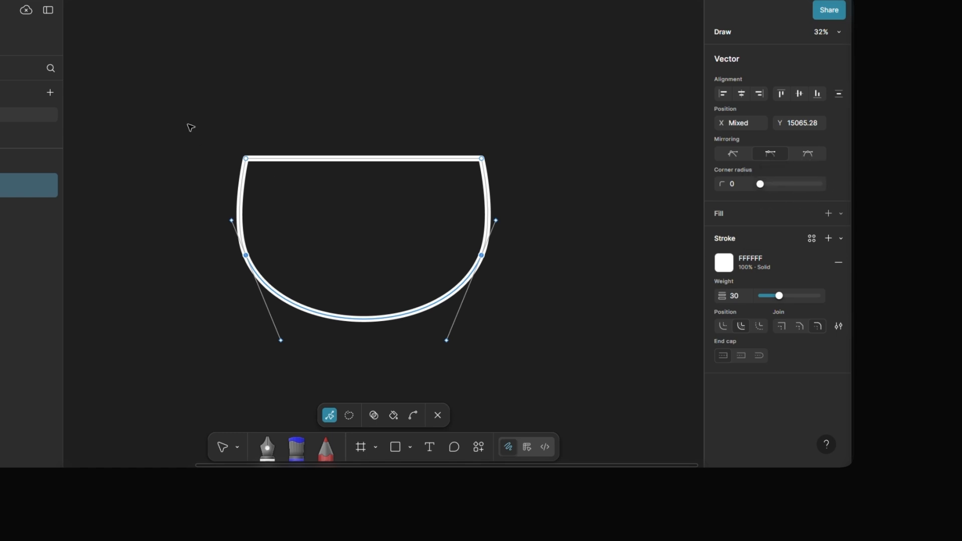
left_click_drag(243, 159, 264, 140)
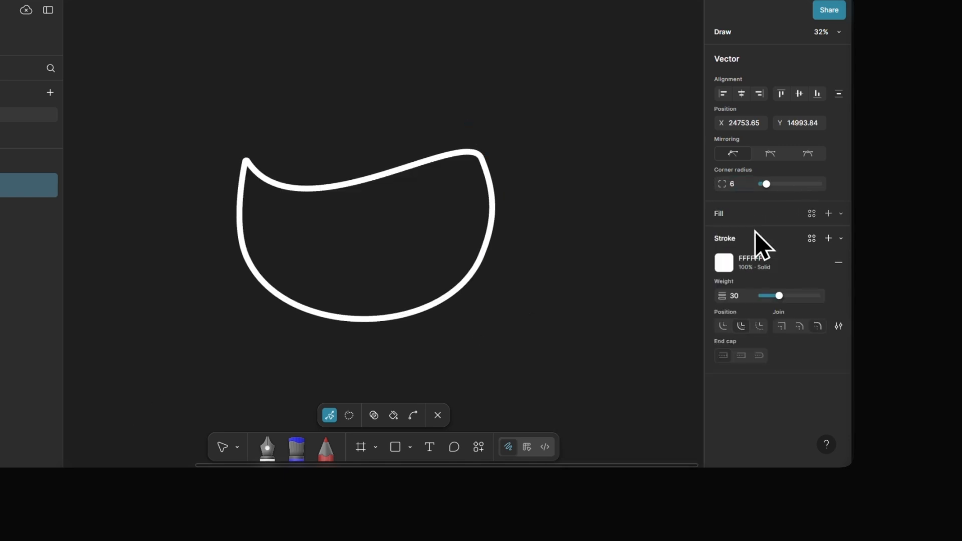
left_click(723, 262)
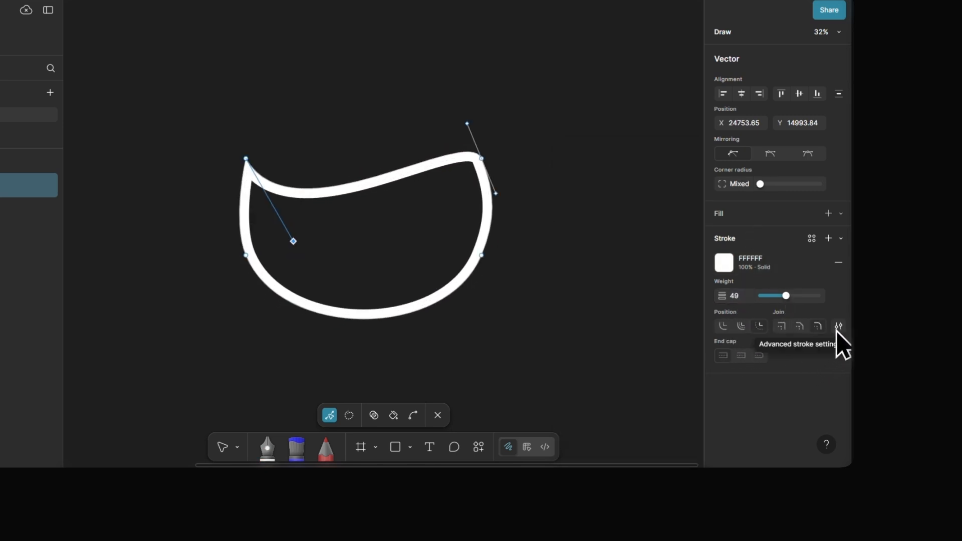
In Advanced stroke settings keep the solid style and switch the crescent outline to Dynamic
left_click(837, 326)
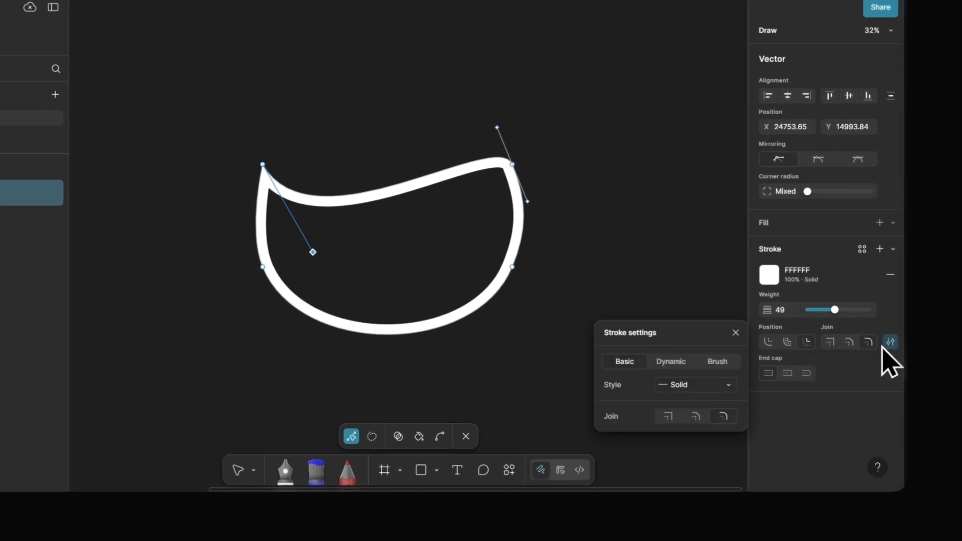
left_click(693, 385)
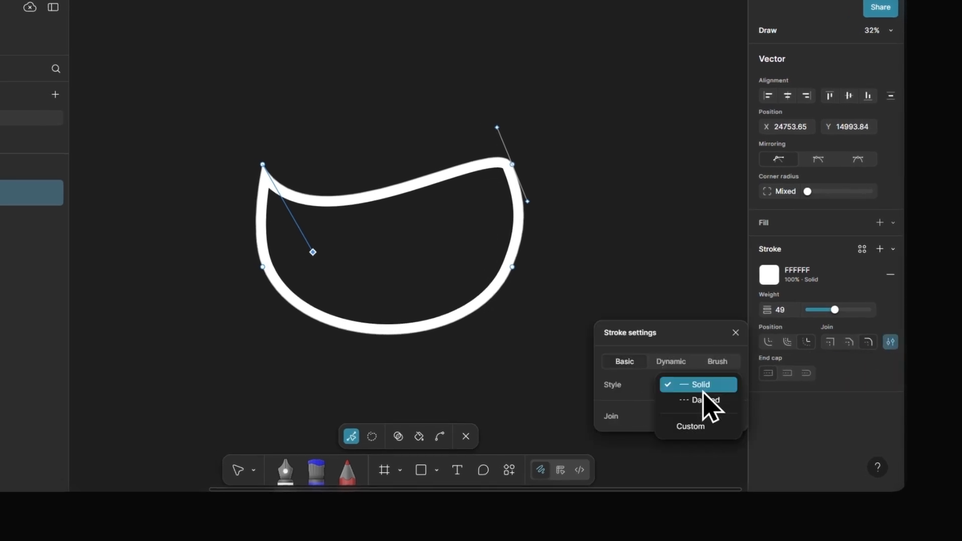
left_click(698, 384)
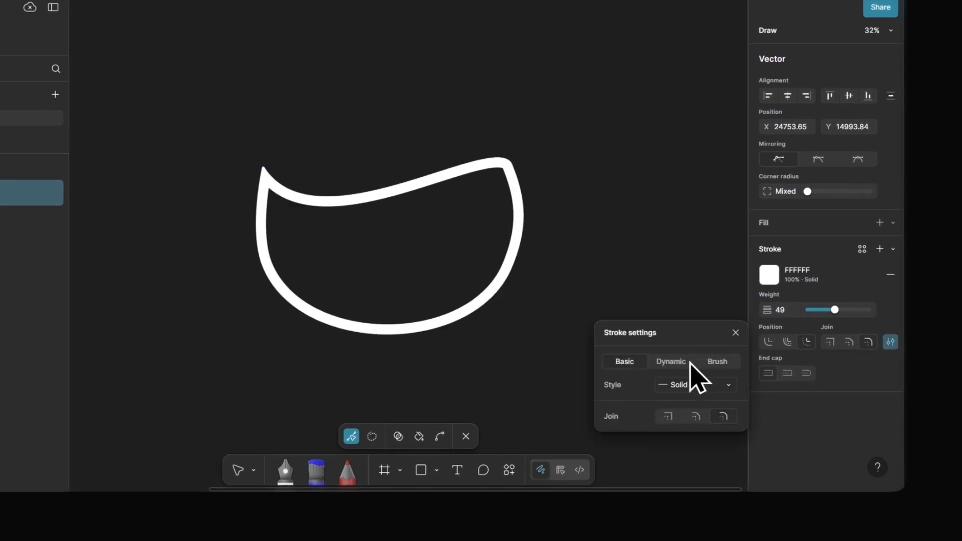
left_click(670, 361)
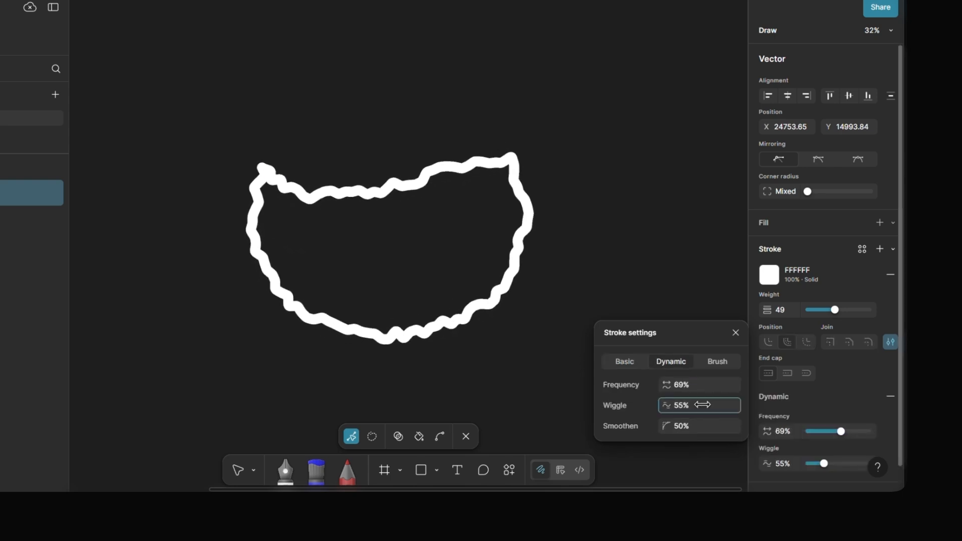
left_click(716, 361)
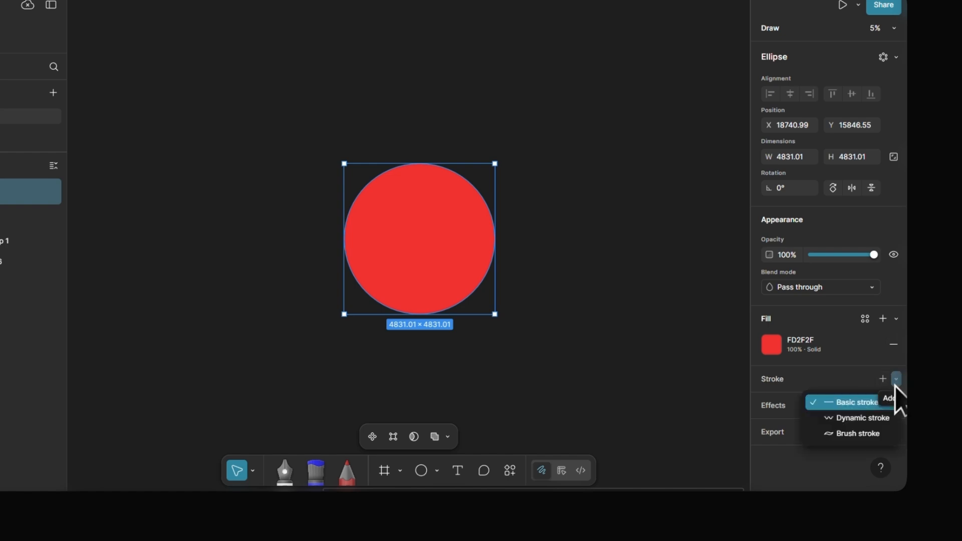
Review the stroke kind choices available for the red circle
left_click(855, 401)
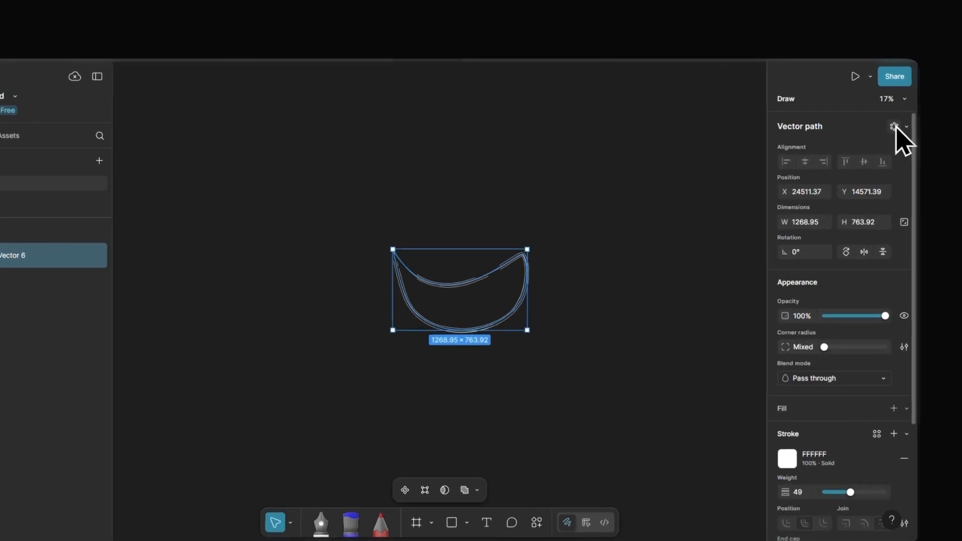
Add a Repeat transform to the crescent set to Radial, count 14, gap 1 unit
left_click(894, 126)
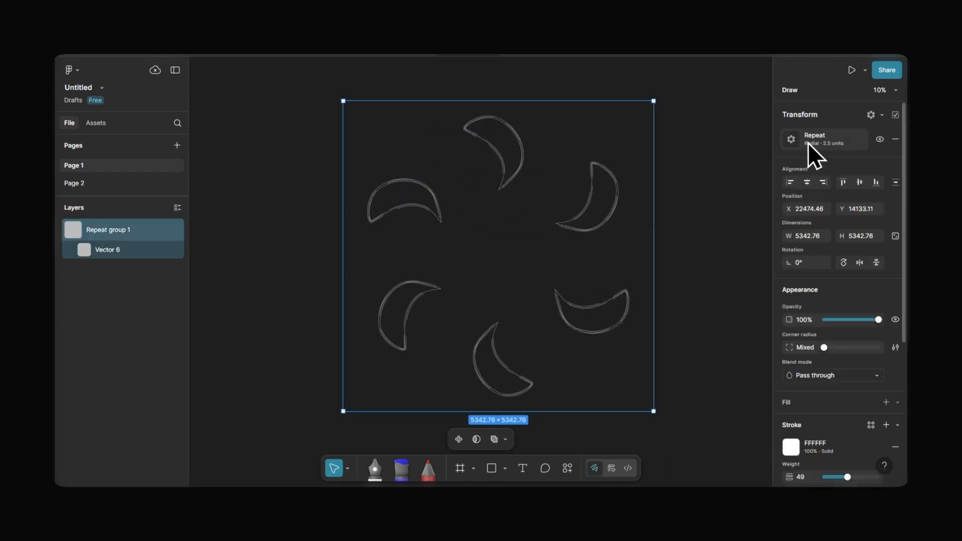
left_click(813, 140)
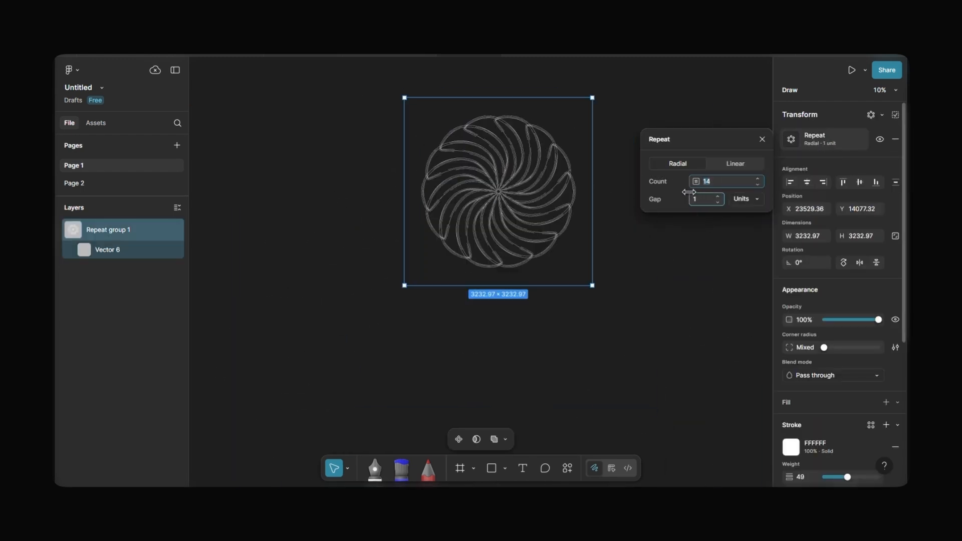
left_click(734, 164)
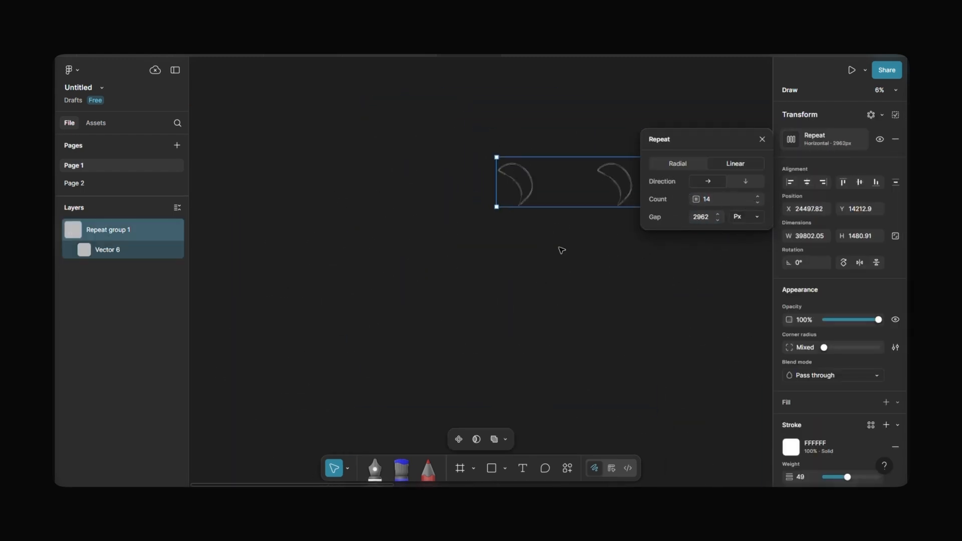
left_click(744, 217)
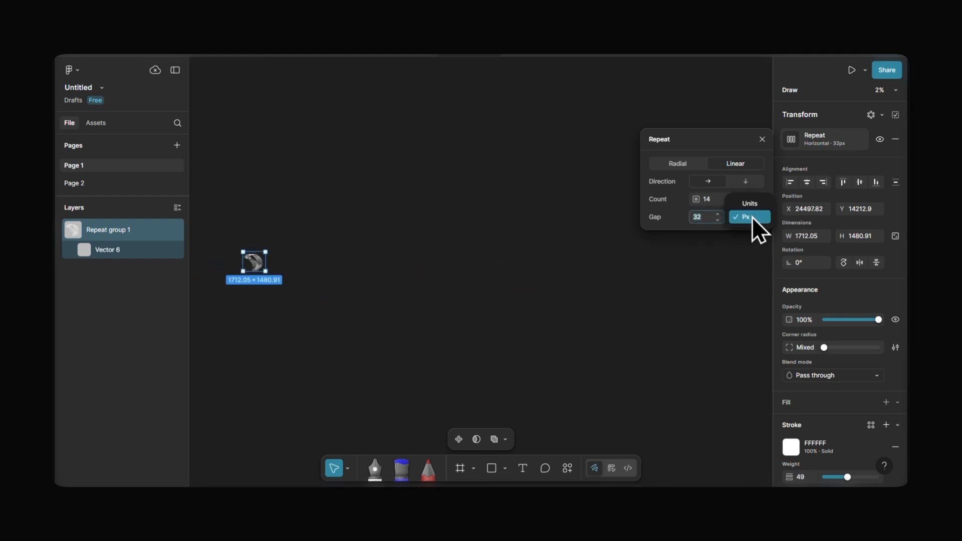
left_click(676, 163)
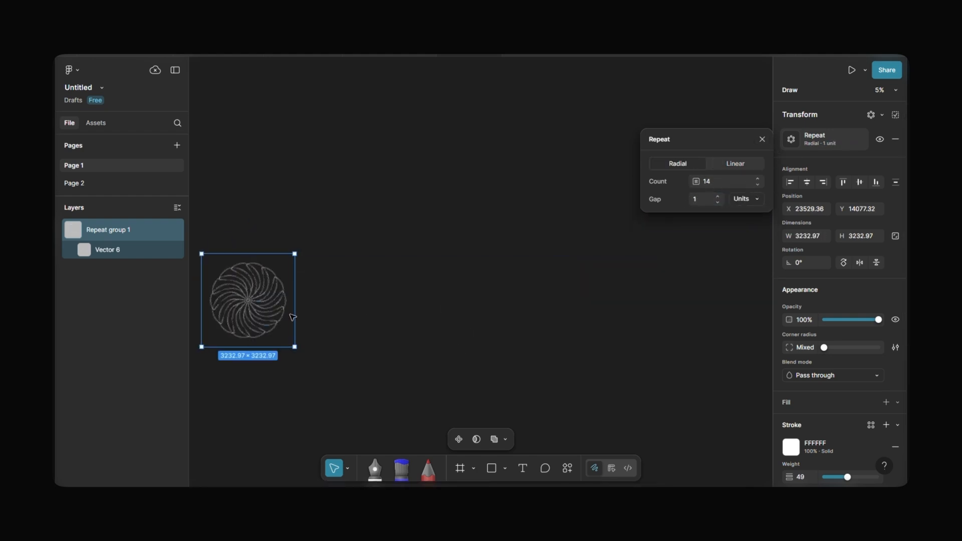